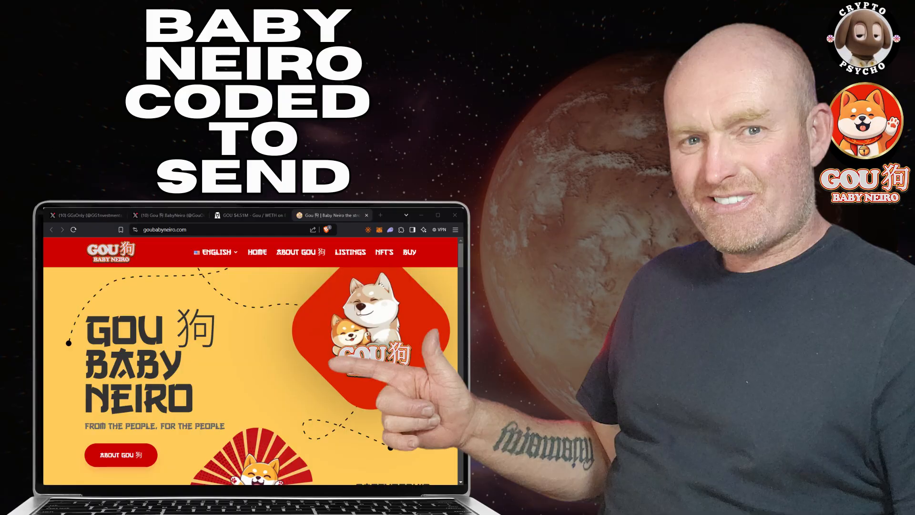
- Bring up the Gou BabyNeiro X profile tab at x.com/GouOnETH
click(183, 44)
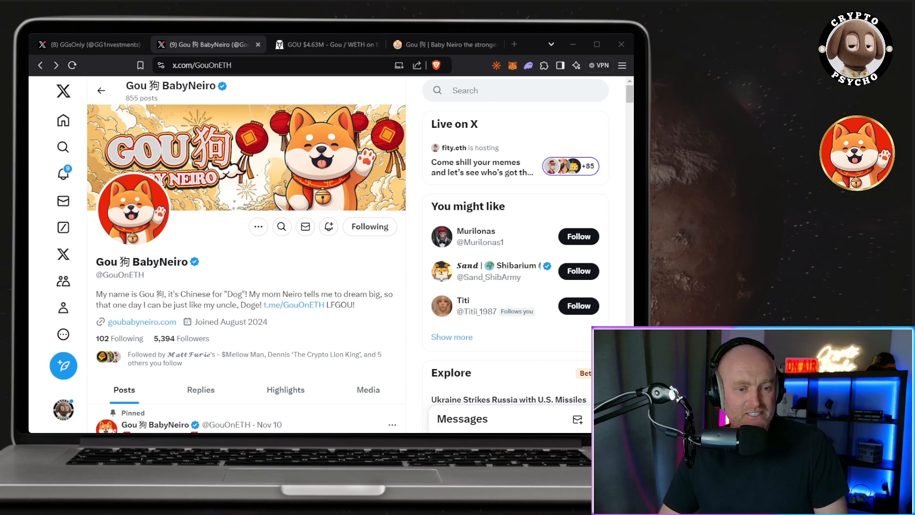
scroll(down, 3)
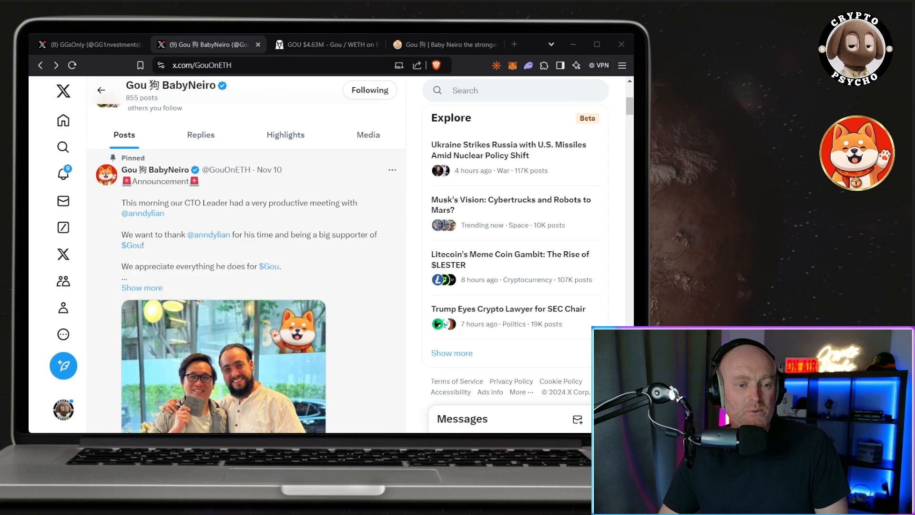
mouse_move(208, 234)
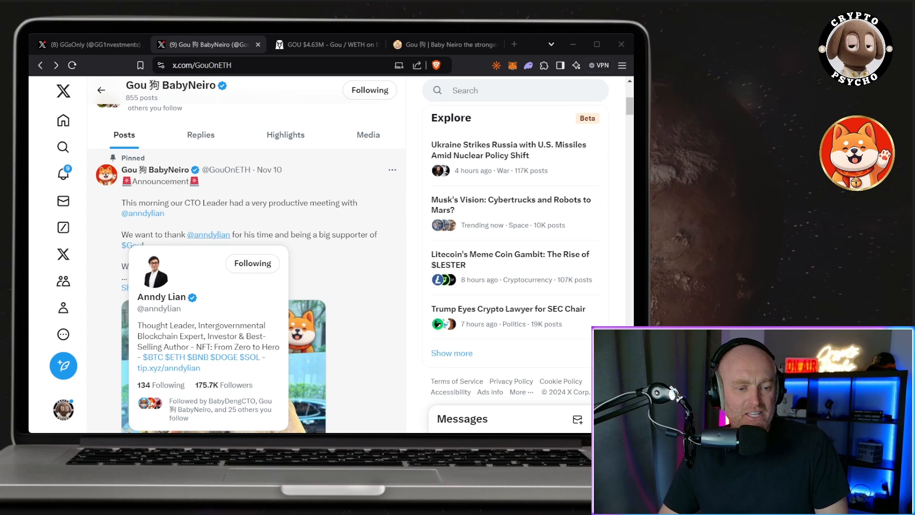
scroll(down, 3)
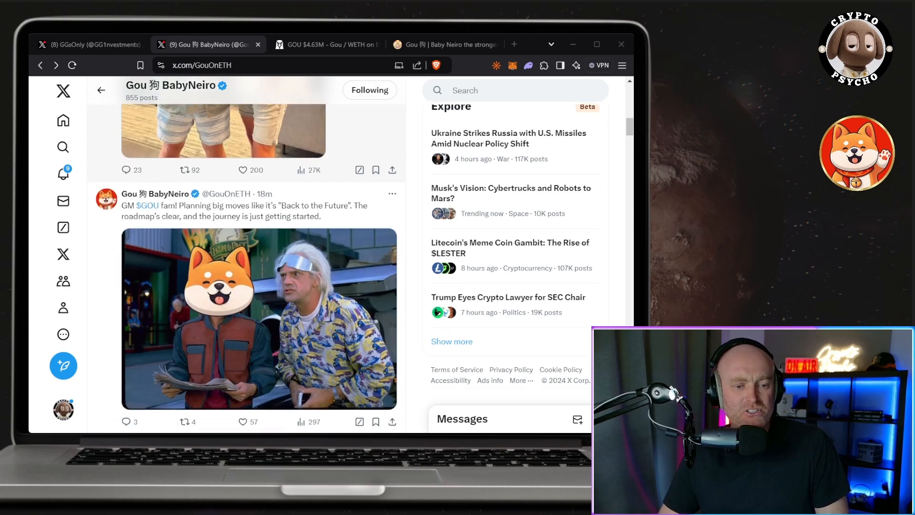
scroll(down, 3)
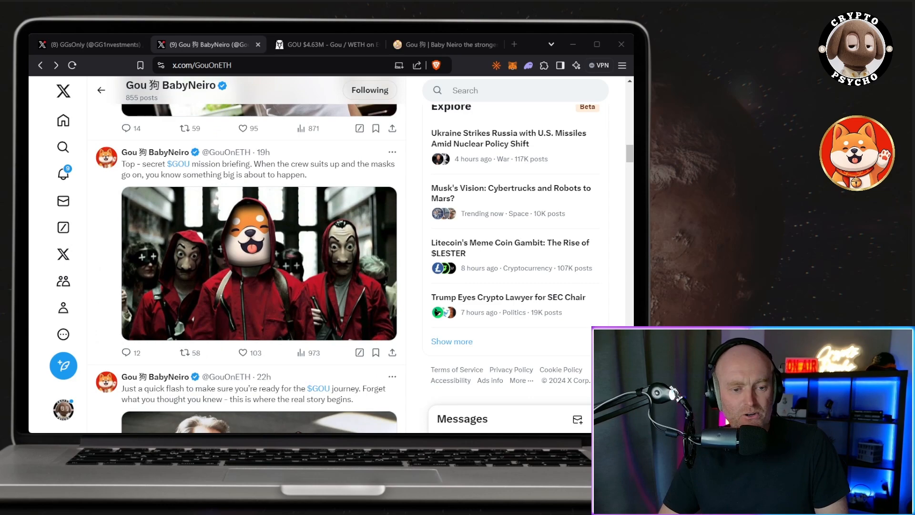
scroll(up, 3)
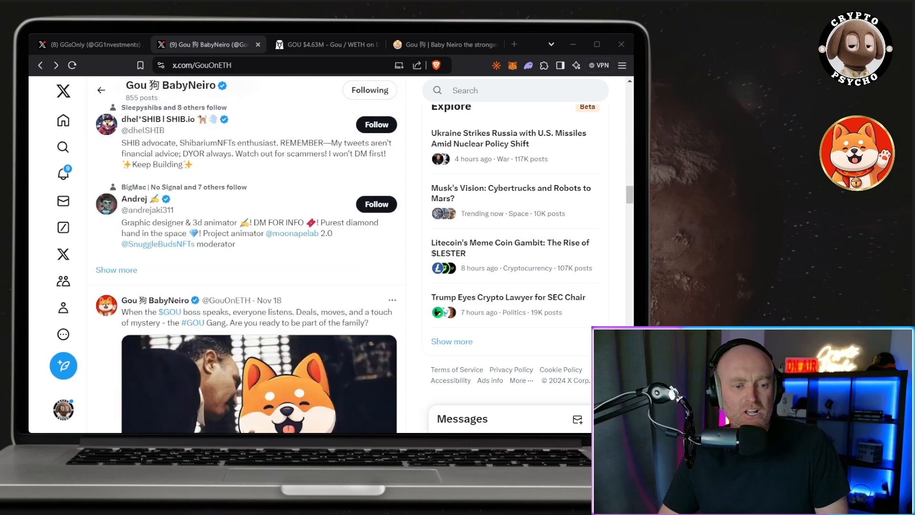
scroll(up, 3)
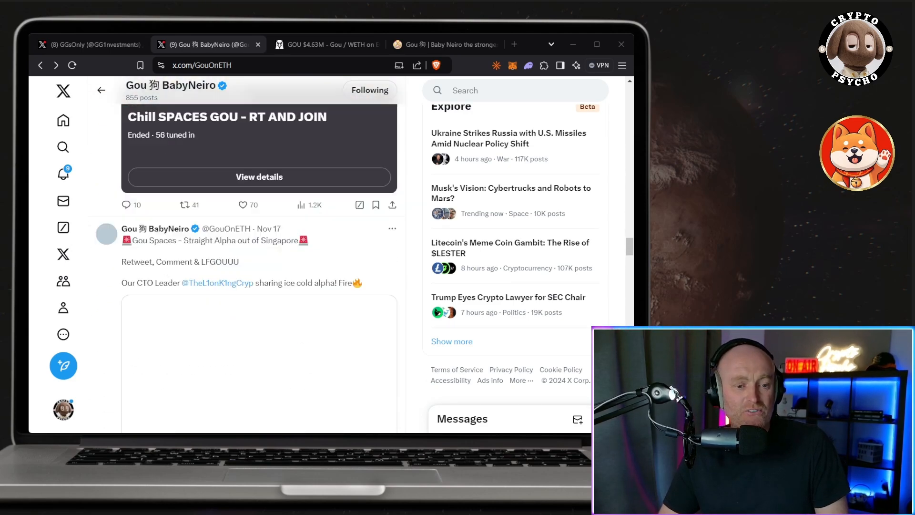
scroll(down, 3)
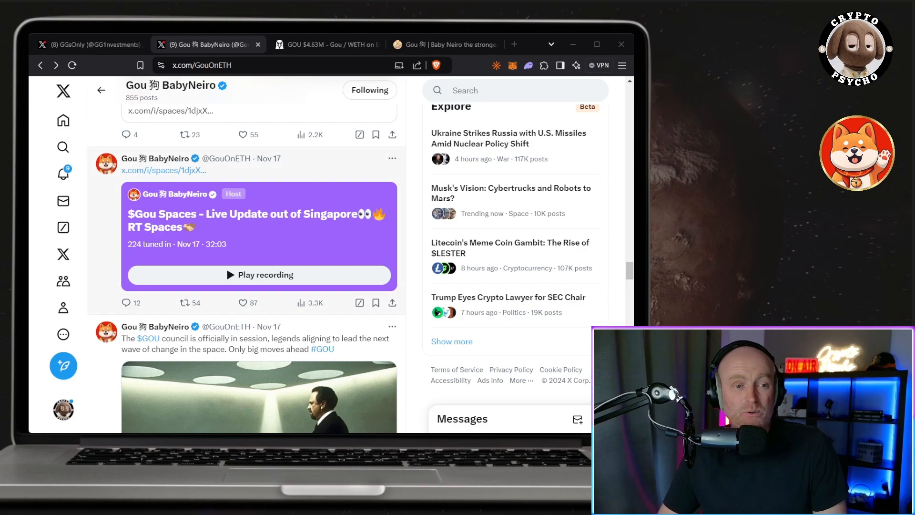
scroll(down, 3)
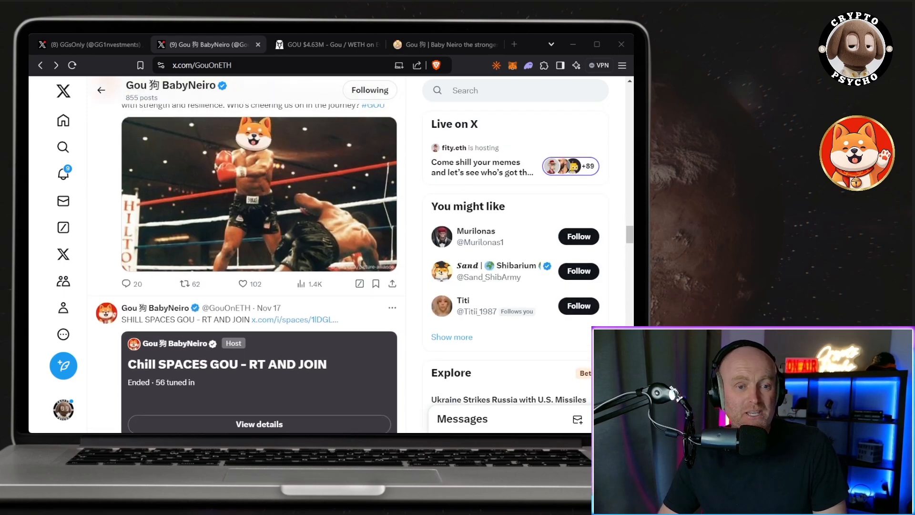
scroll(up, 3)
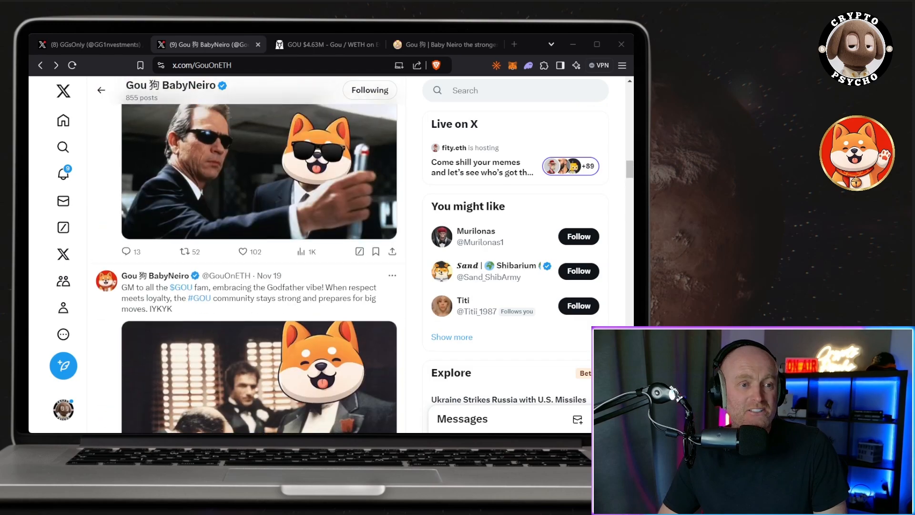
scroll(up, 3)
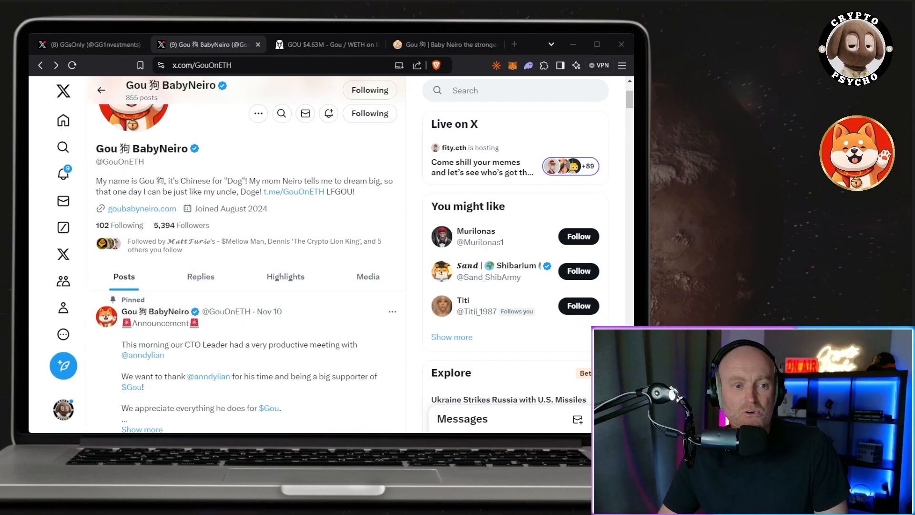
- Switch to the GGsOnly backer profile at x.com/GG1nvestments
click(90, 44)
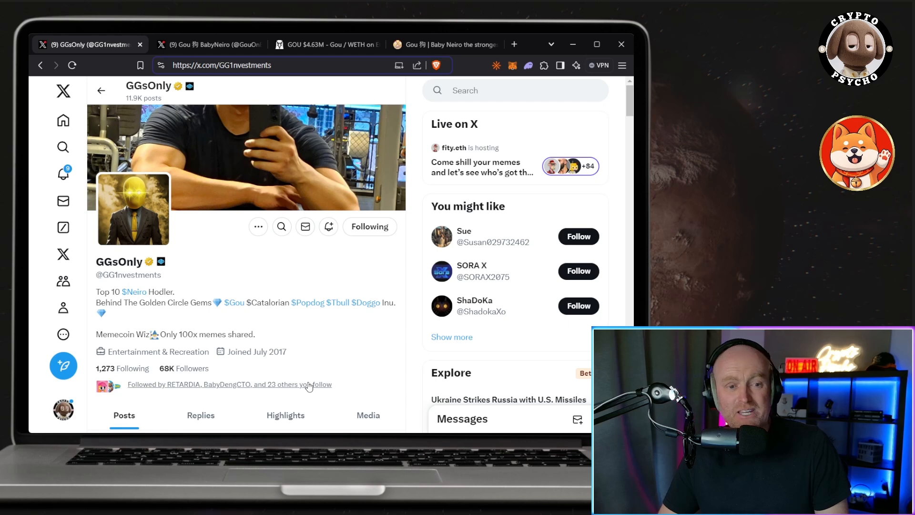
mouse_move(173, 332)
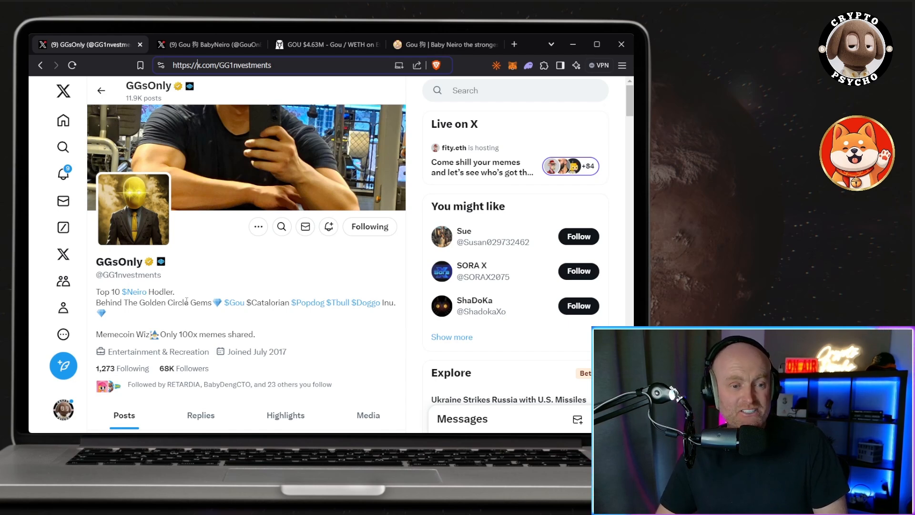
mouse_move(395, 285)
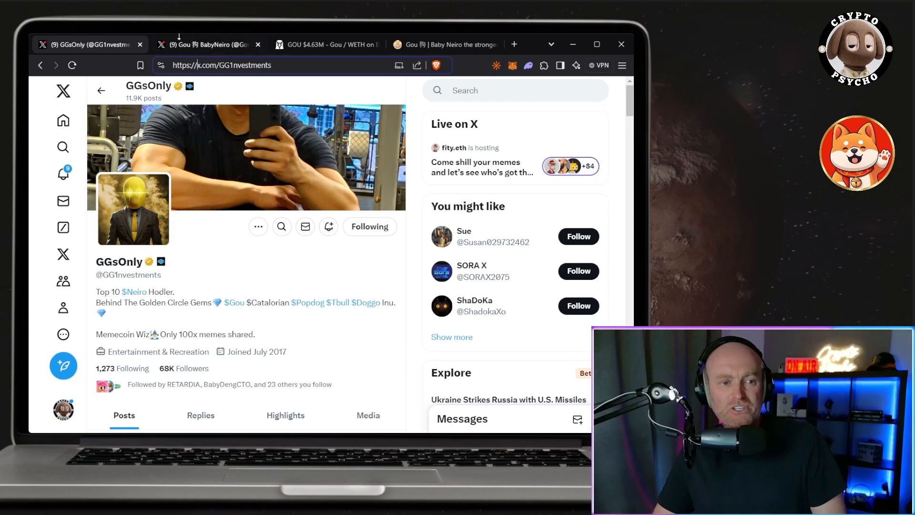
- Return to the Gou BabyNeiro profile, scroll to its pinned post, then open goubabyneiro.com
click(207, 45)
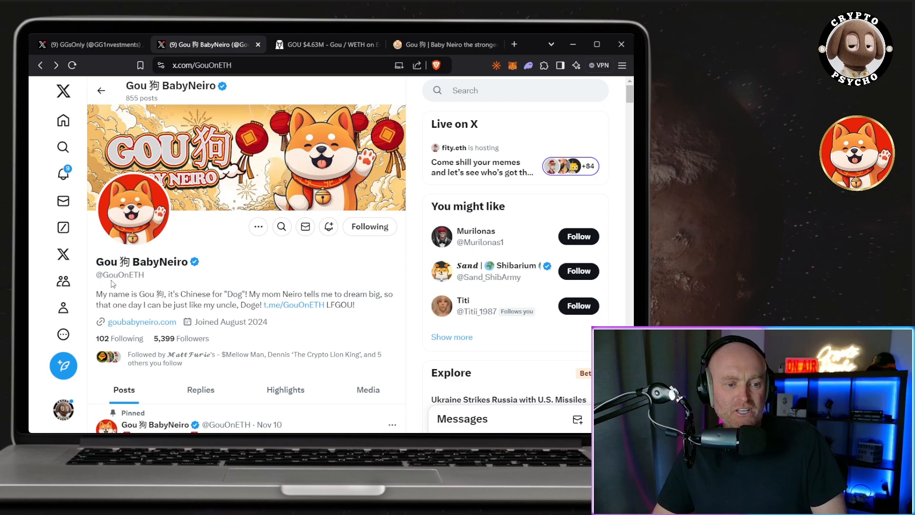
scroll(down, 3)
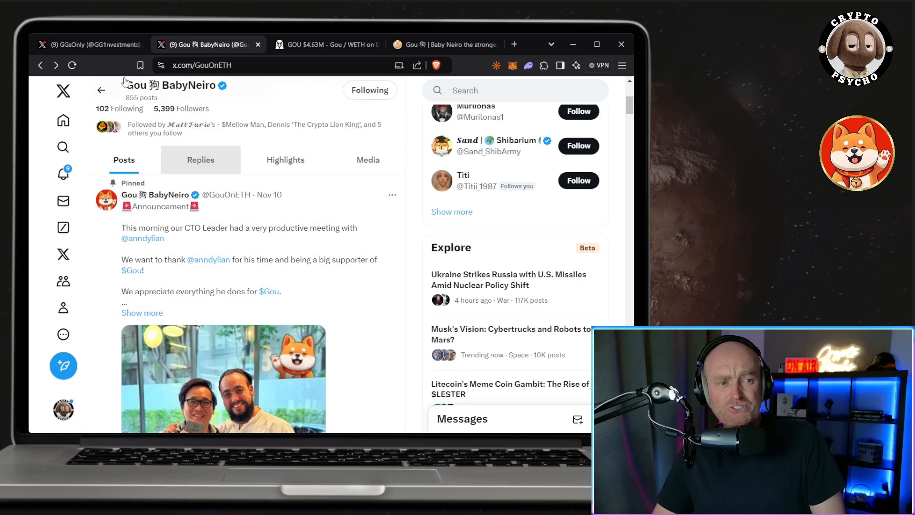
click(443, 45)
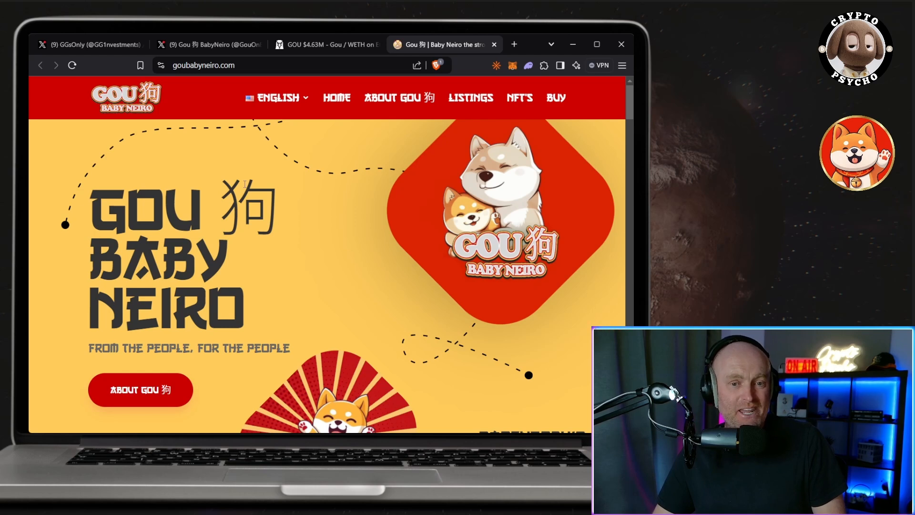
mouse_move(612, 228)
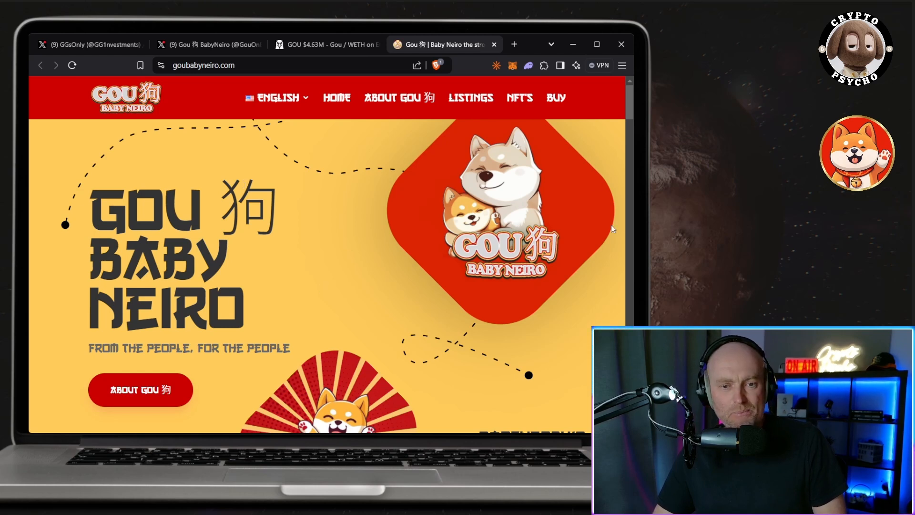
mouse_move(594, 286)
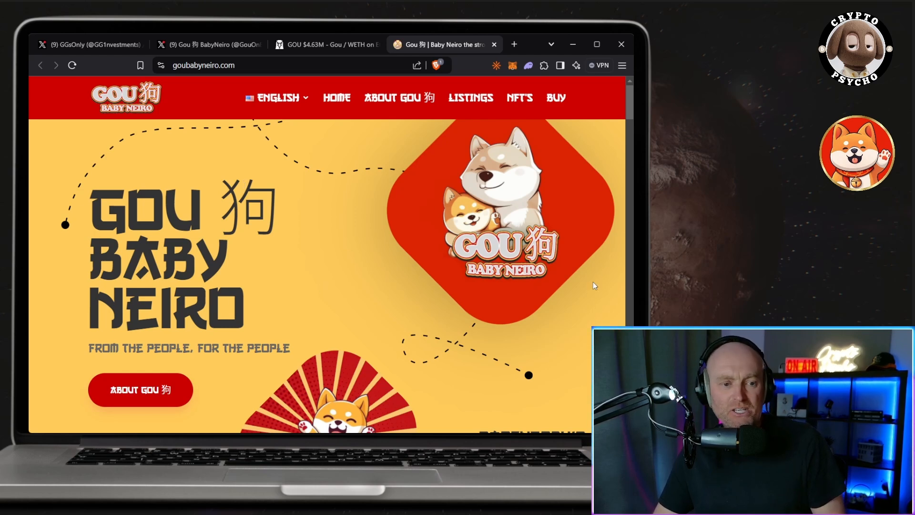
mouse_move(353, 281)
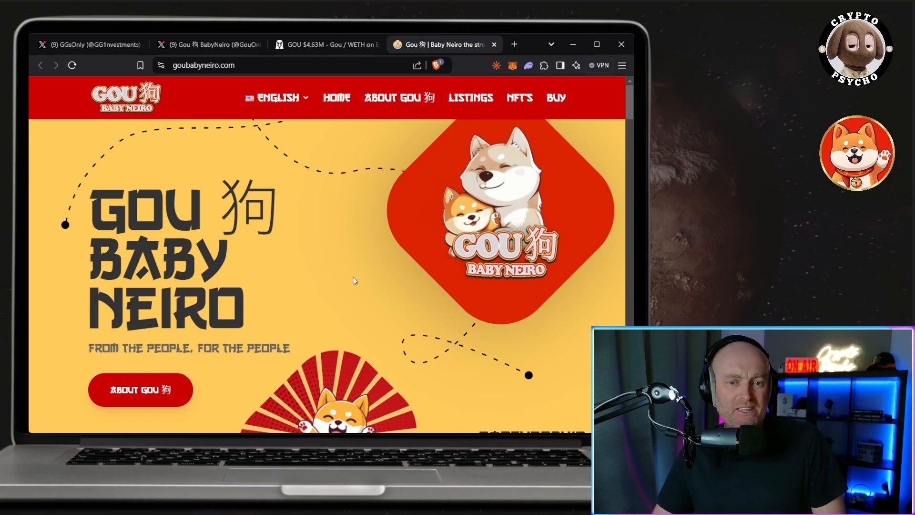
- Browse the website's About, How to Buy and listings sections, then switch to the Telegram community chat
scroll(down, 3)
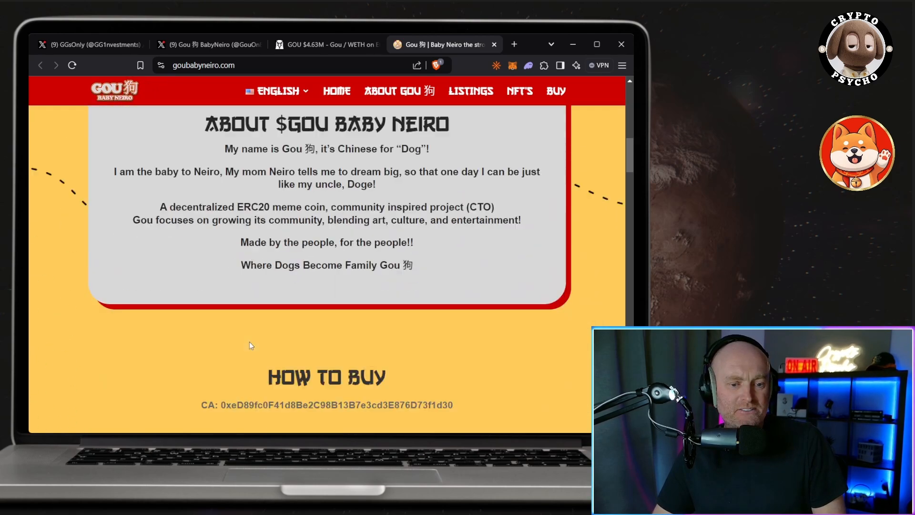
scroll(down, 3)
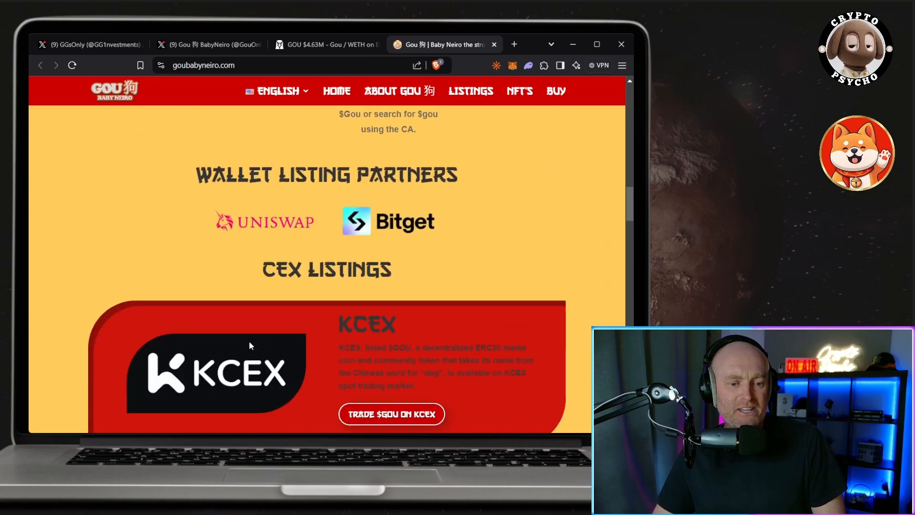
scroll(up, 3)
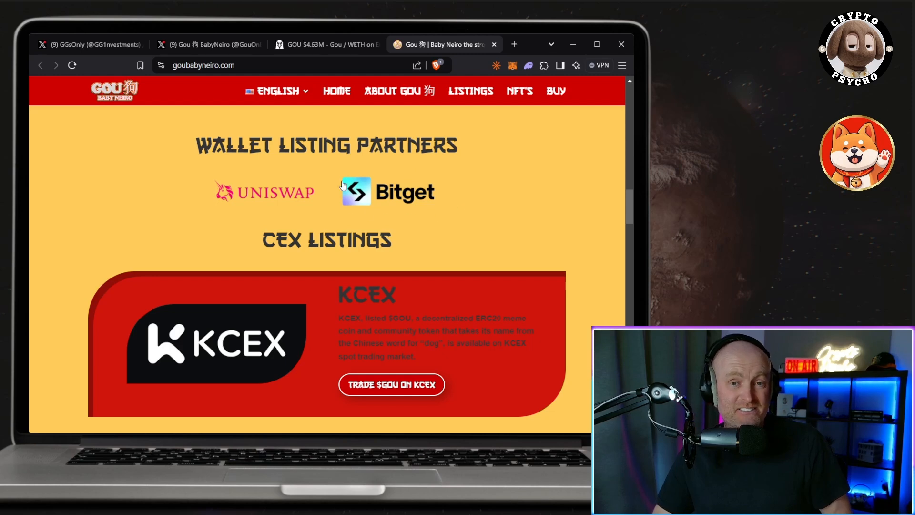
scroll(down, 3)
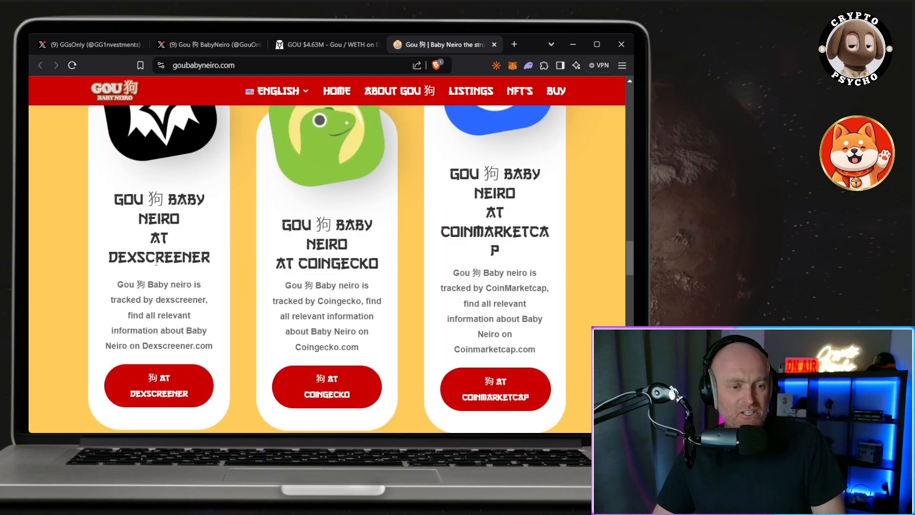
scroll(up, 3)
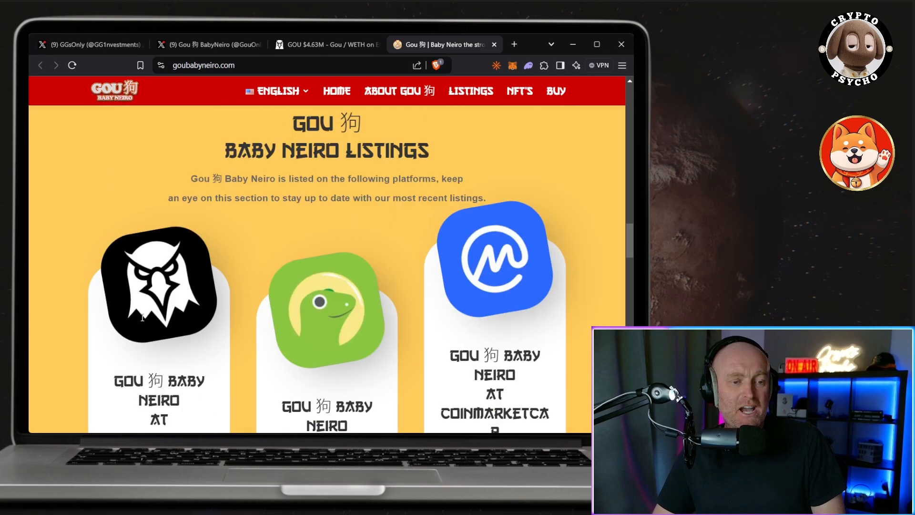
scroll(up, 3)
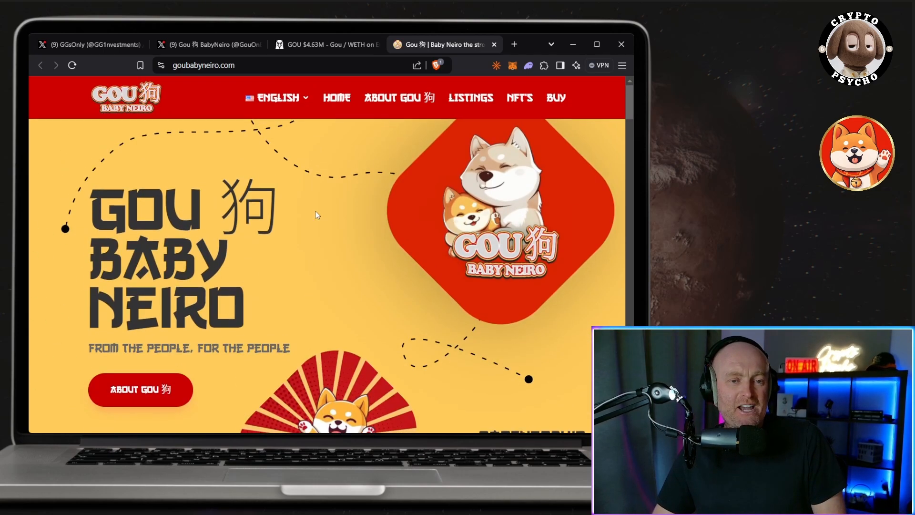
click(324, 44)
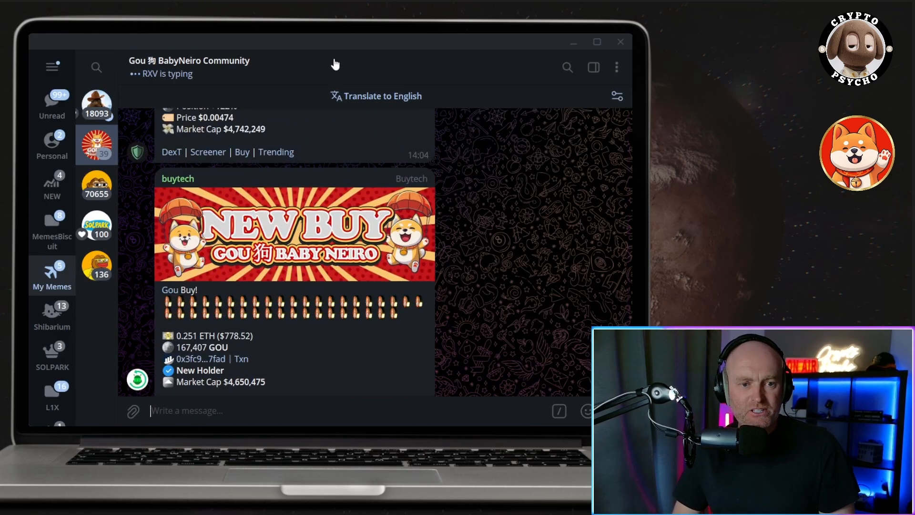
- Open Group Info for Gou BabyNeiro Community to see 6,616 members and its links
click(190, 60)
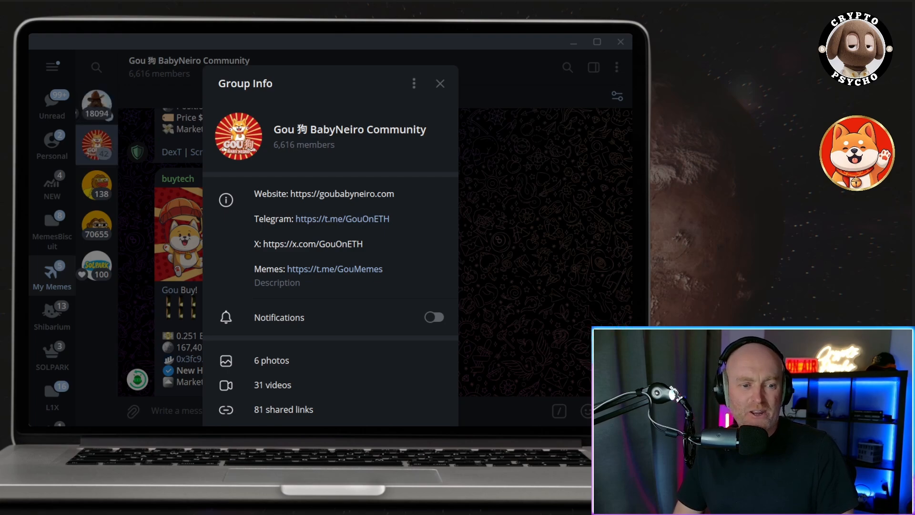
- Close the Group Info panel to return to the chat's buy-bot posts
click(440, 84)
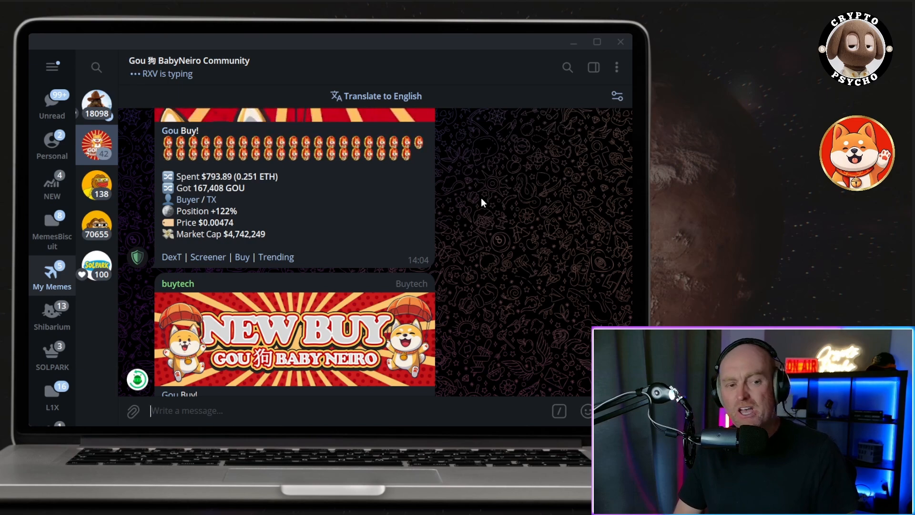
mouse_move(416, 81)
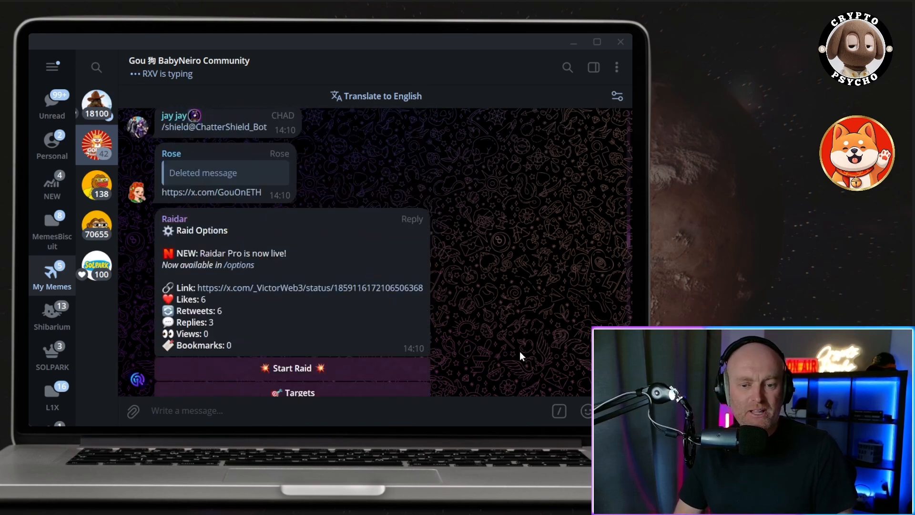
scroll(down, 3)
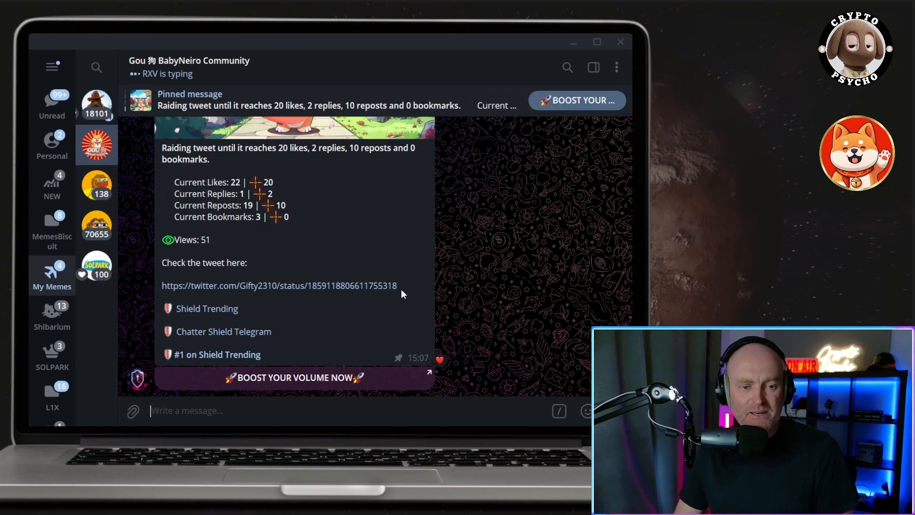
scroll(up, 3)
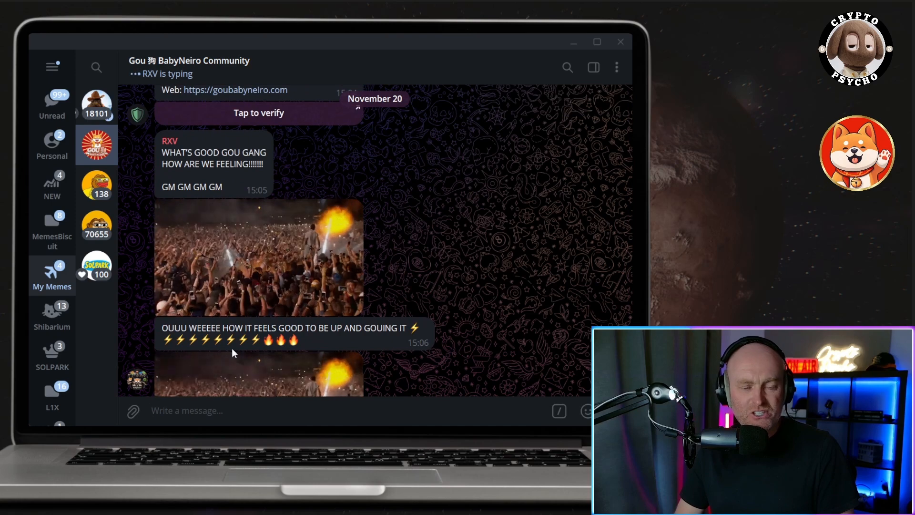
scroll(up, 3)
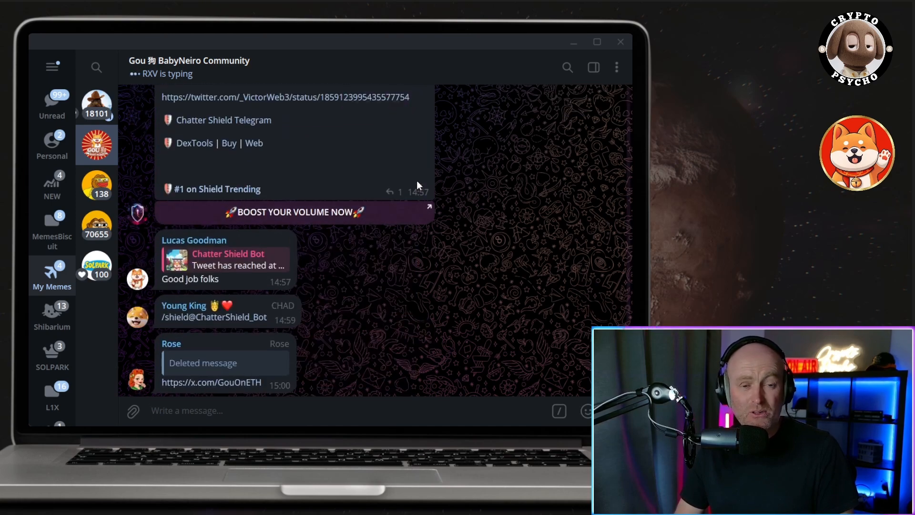
scroll(up, 3)
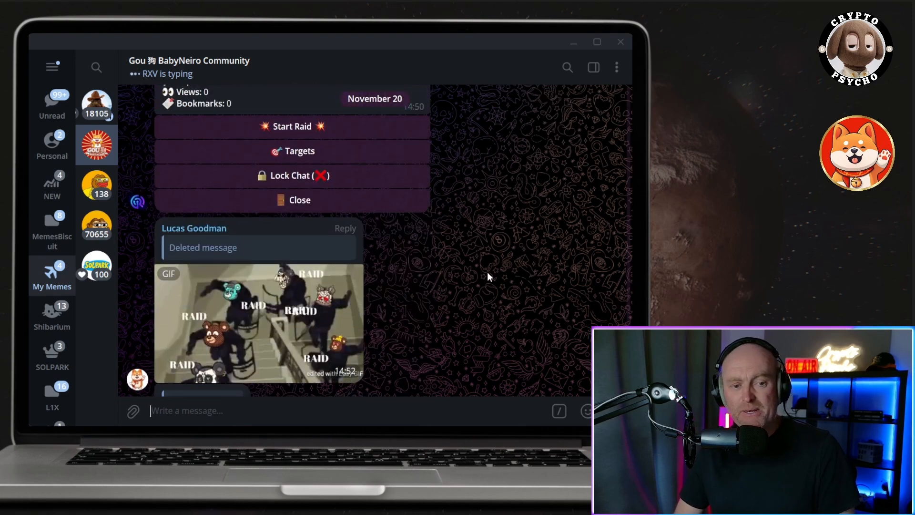
scroll(up, 3)
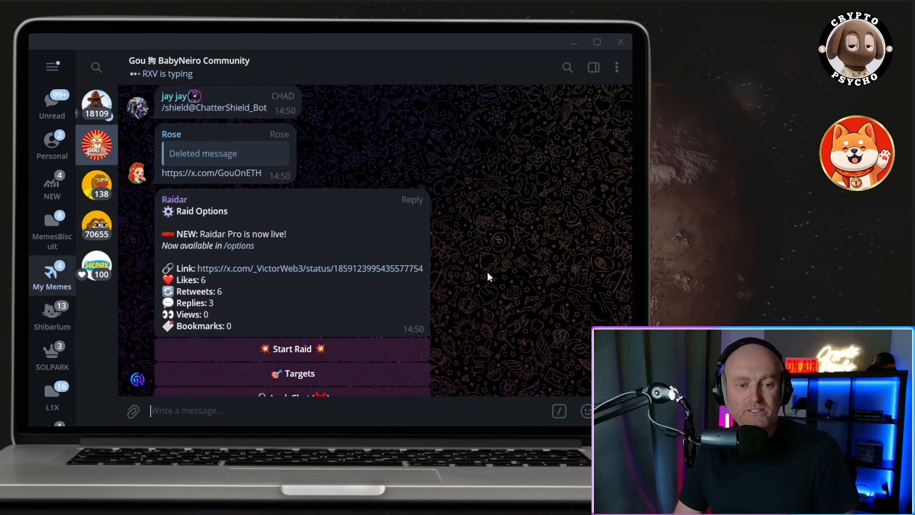
mouse_move(481, 118)
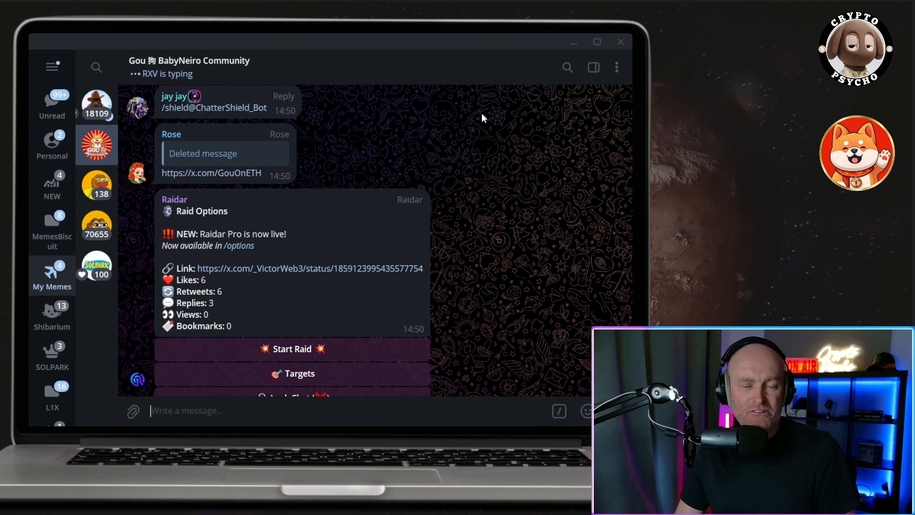